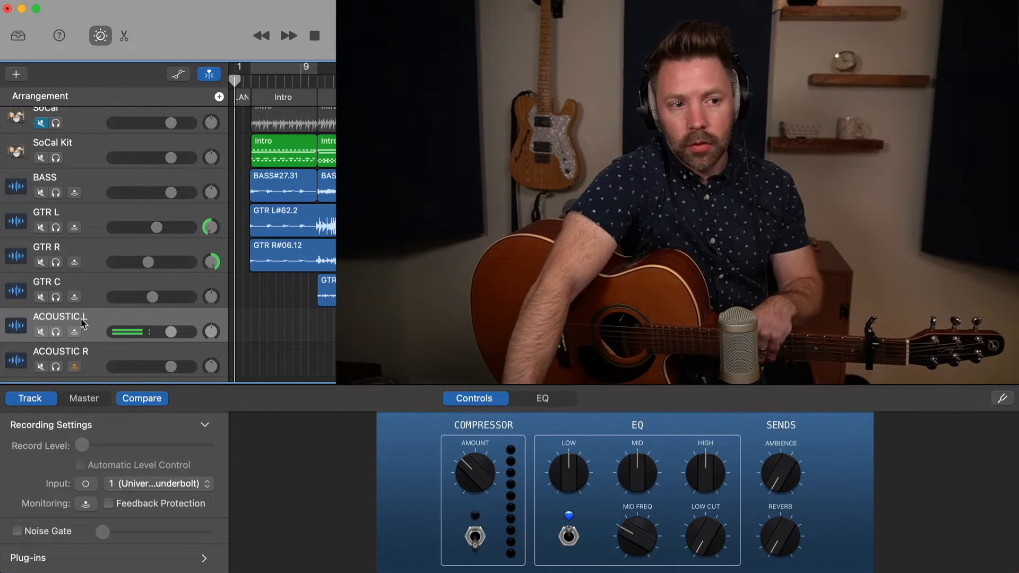
Step: Show the ACOUSTIC L track's Plug-ins section listing Compressor and Channel EQ
click(74, 332)
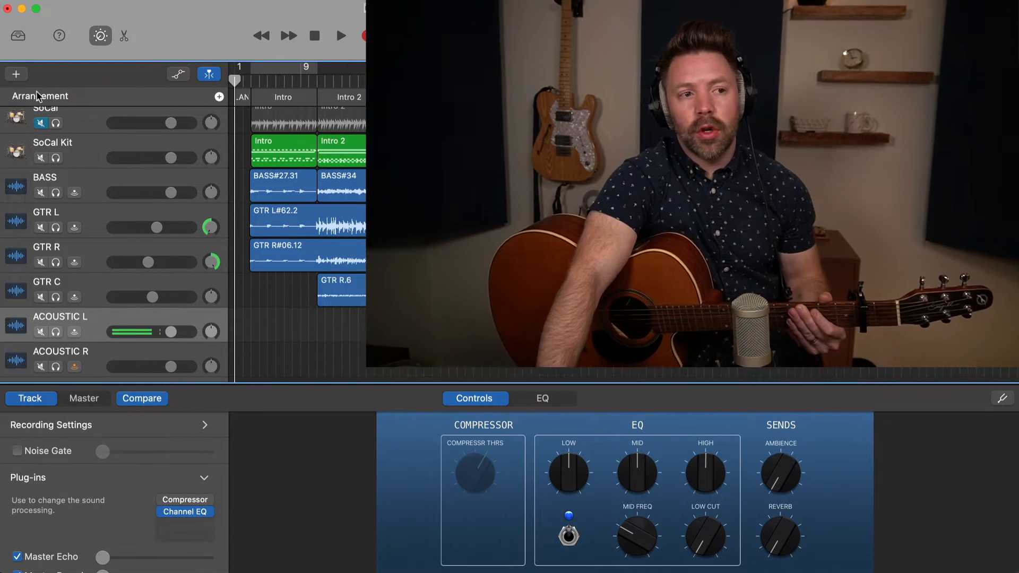
click(16, 74)
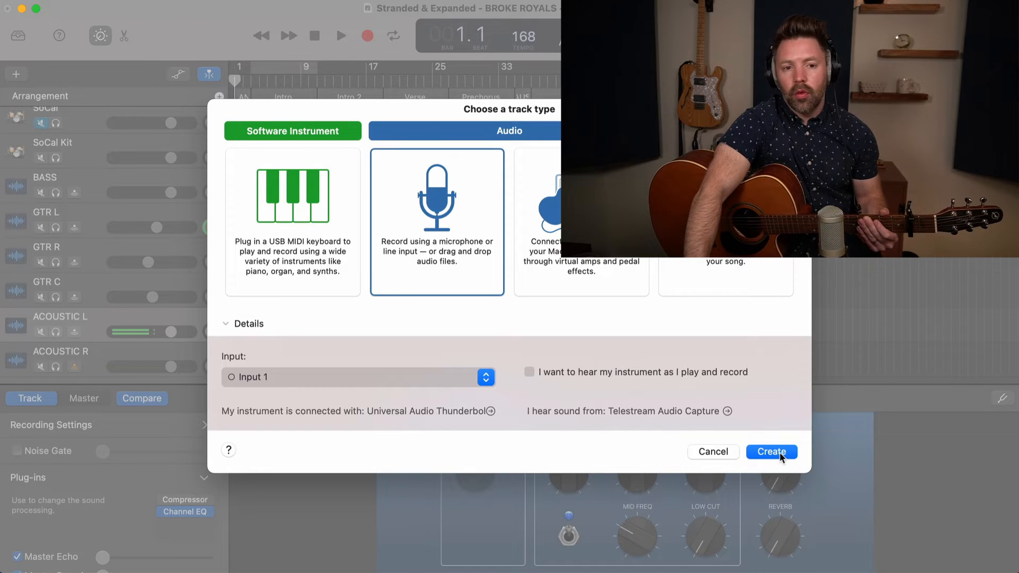
click(772, 452)
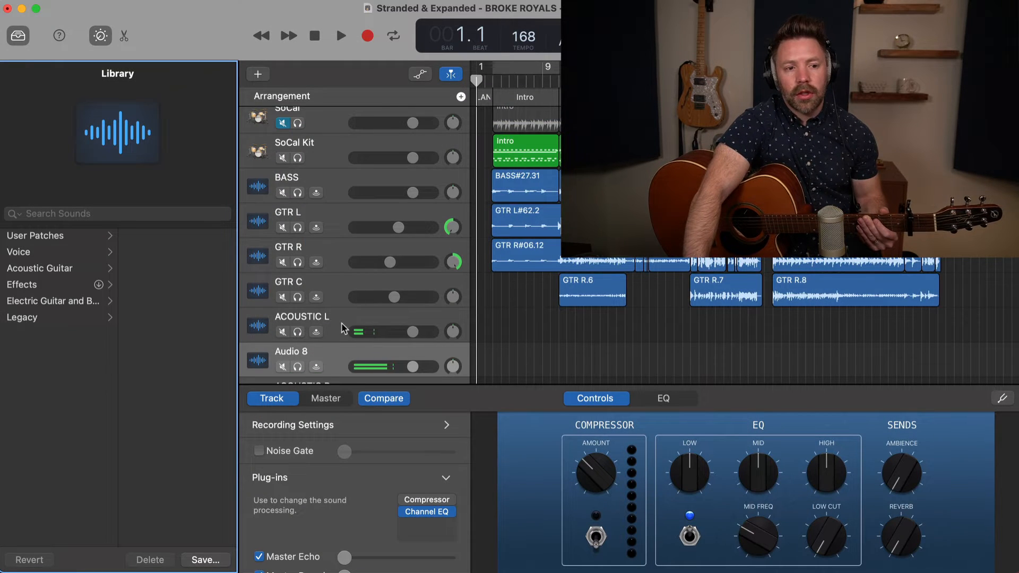
click(447, 425)
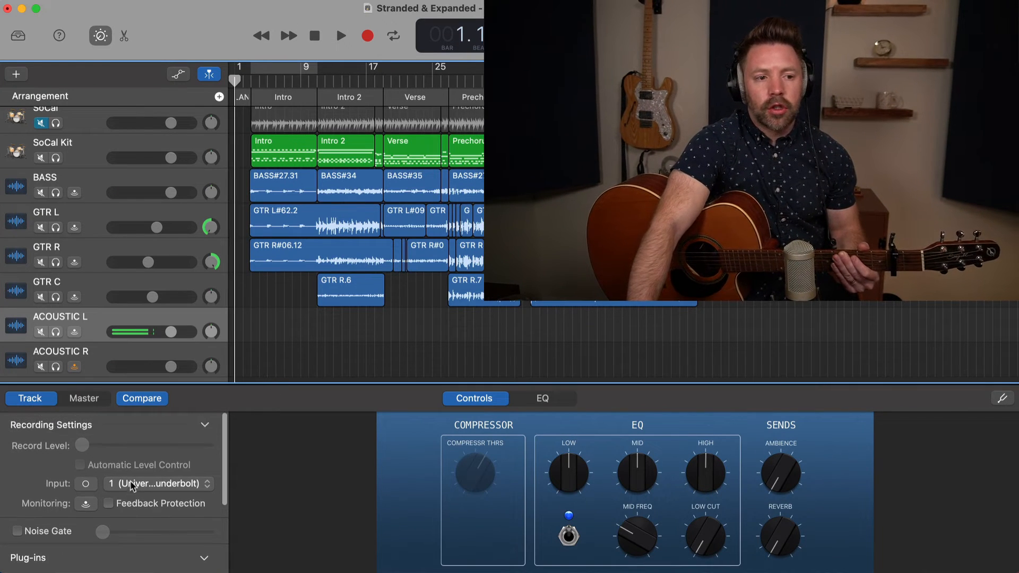
Step: Replace the Compressor slot on ACOUSTIC L with mvMeter2 from the Recent plug-ins menu
click(158, 484)
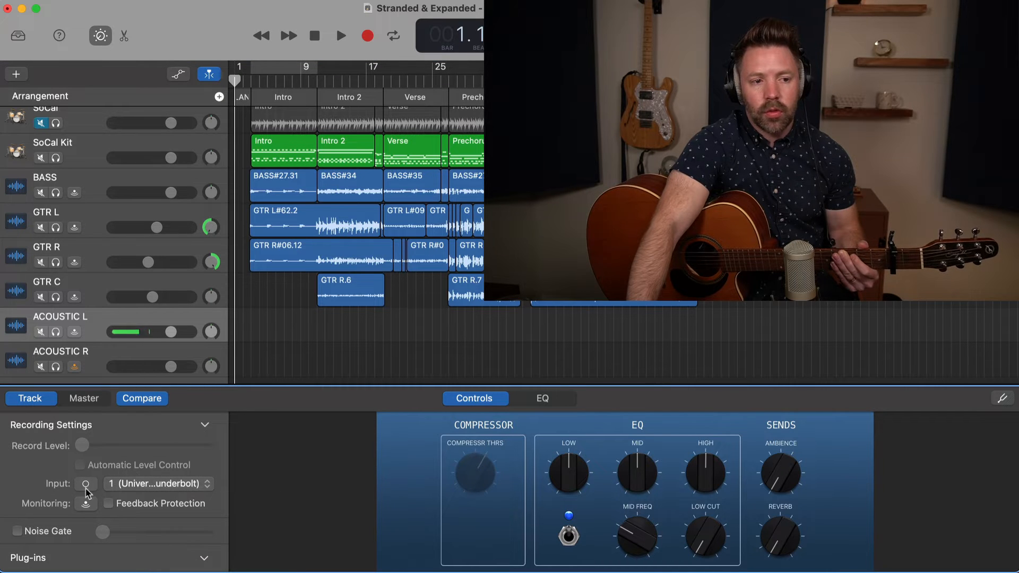
click(203, 425)
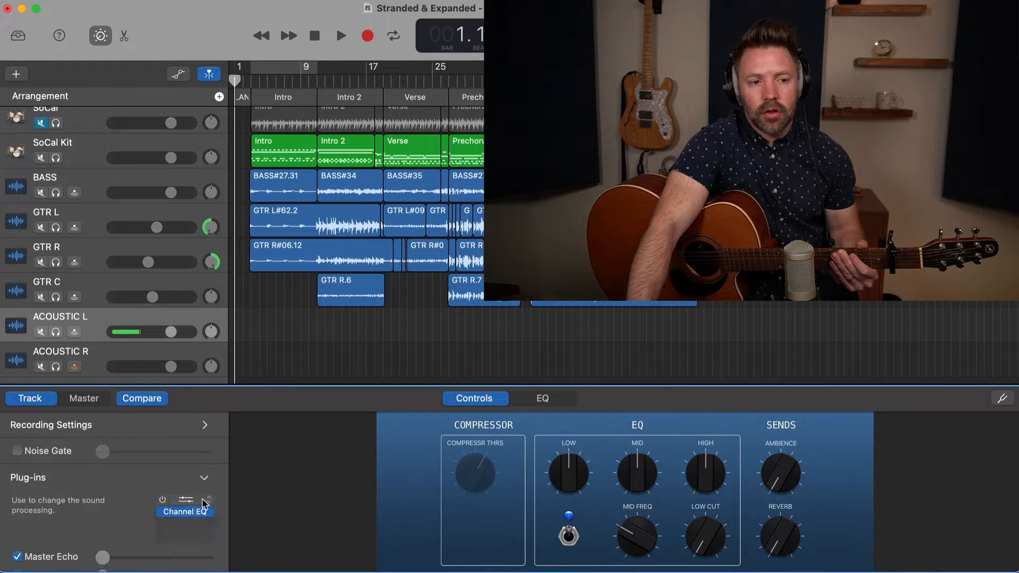
click(187, 512)
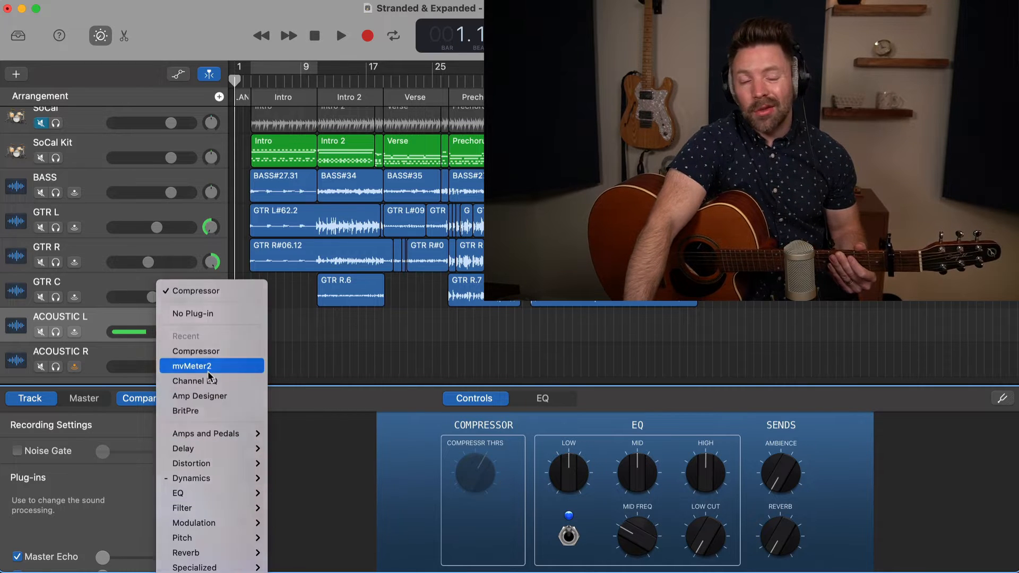
click(190, 367)
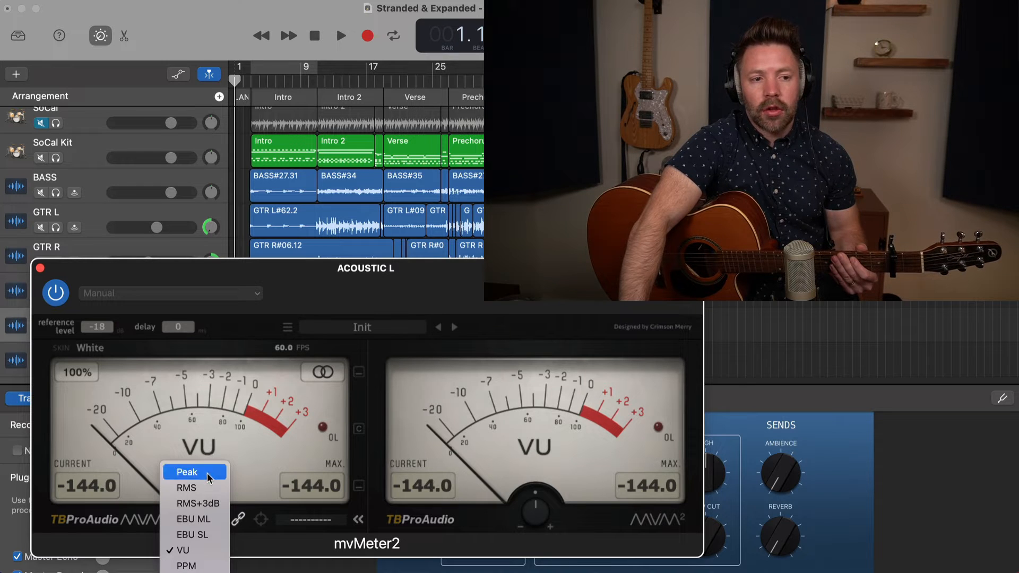
Step: Set mvMeter2 to Peak mode and read the intro levels, about -24.9 current and -2.6 max
click(187, 473)
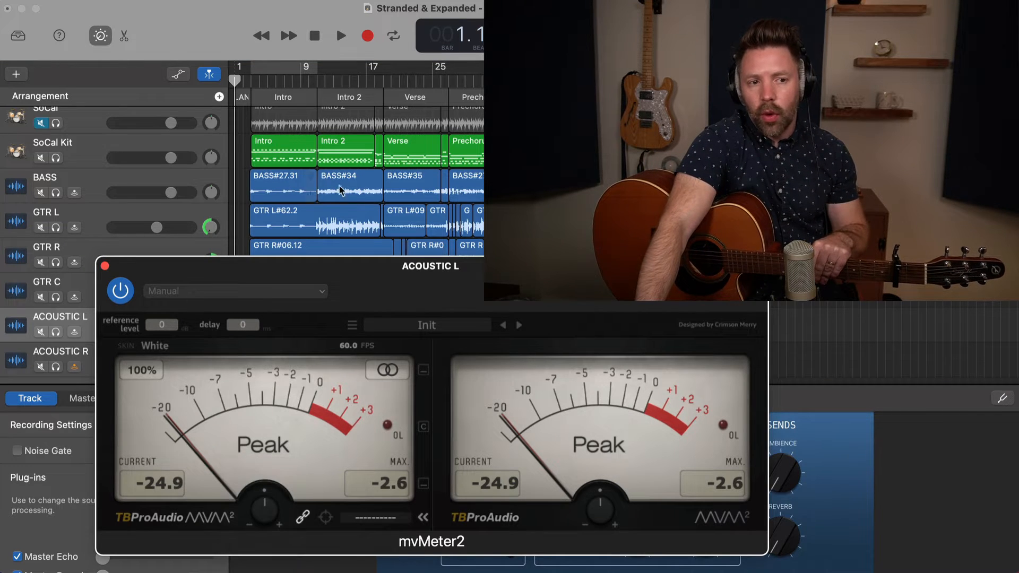
Step: Return mvMeter2 to VU mode at -18 reference, reading -11.4 current and 4.4 max
click(264, 445)
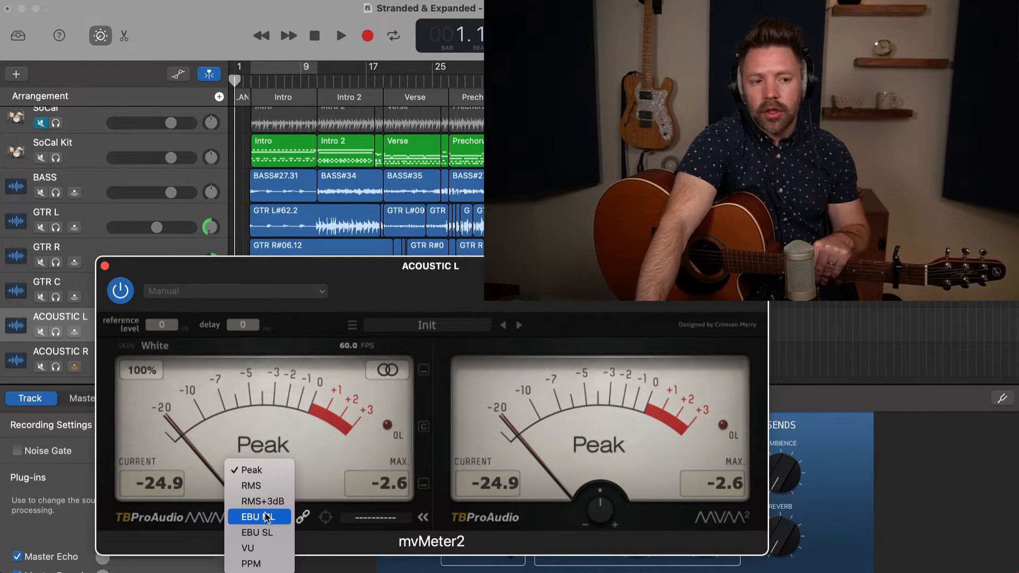
click(248, 548)
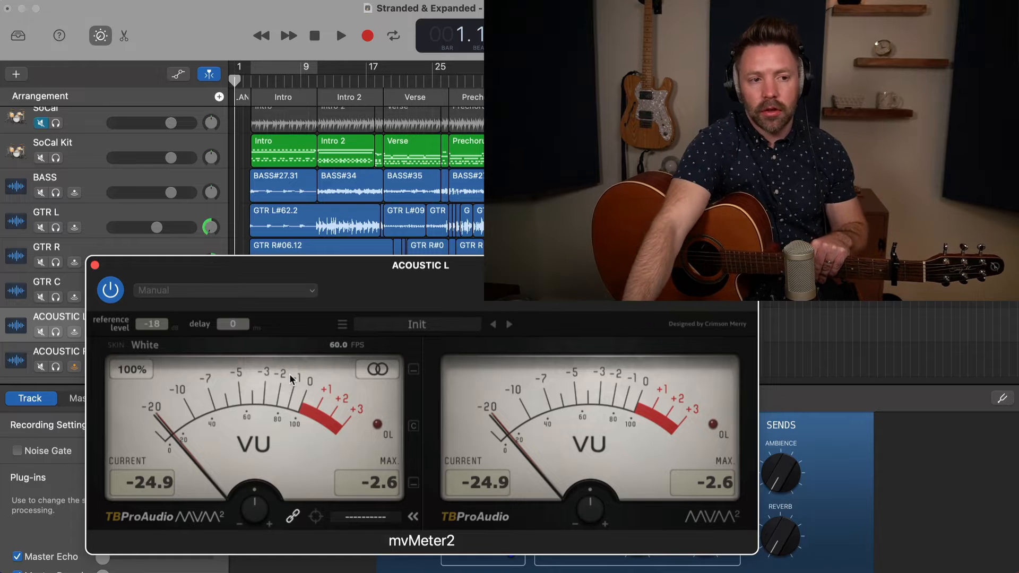
mouse_move(301, 391)
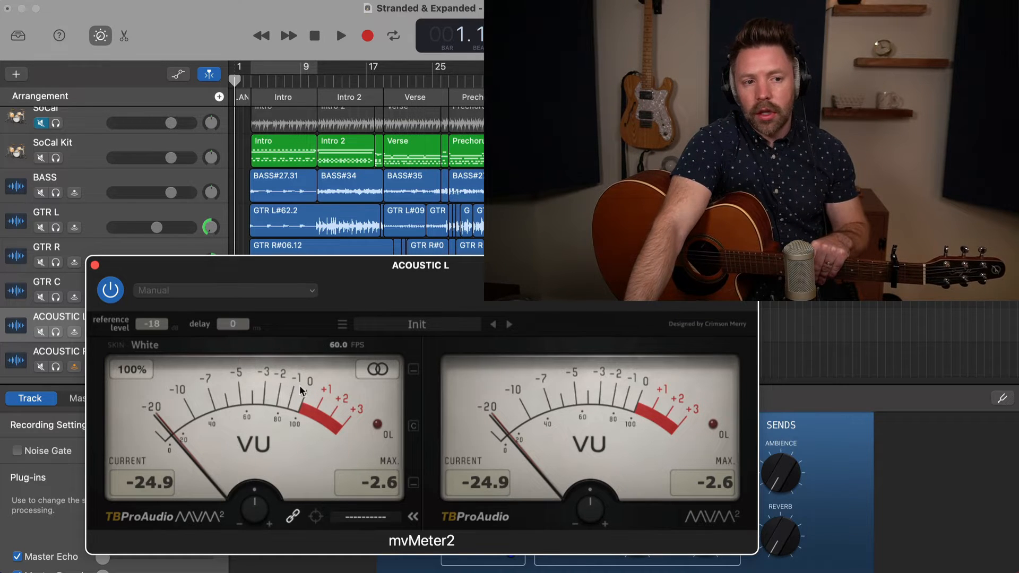
mouse_move(225, 356)
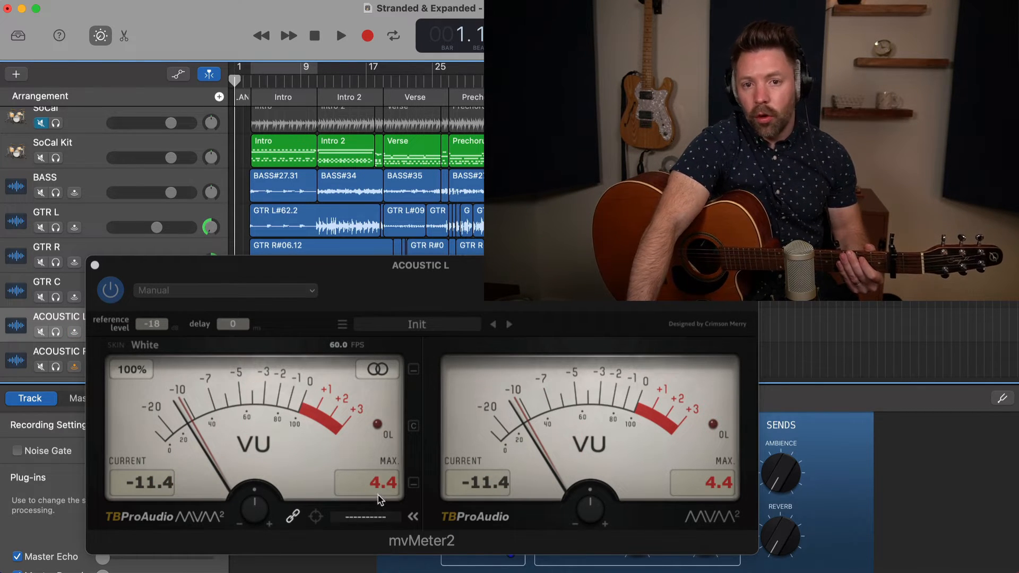
mouse_move(285, 425)
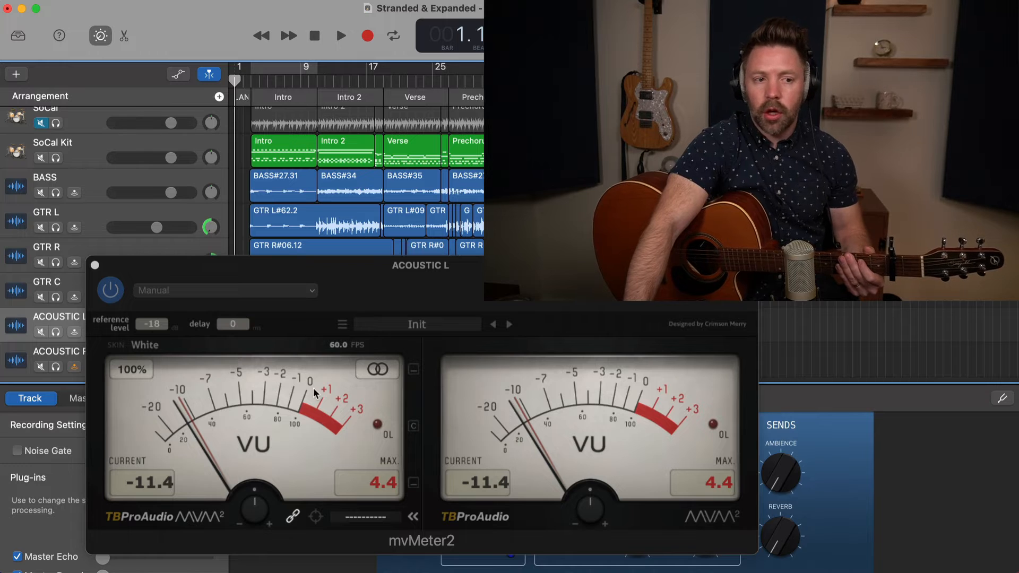
mouse_move(241, 452)
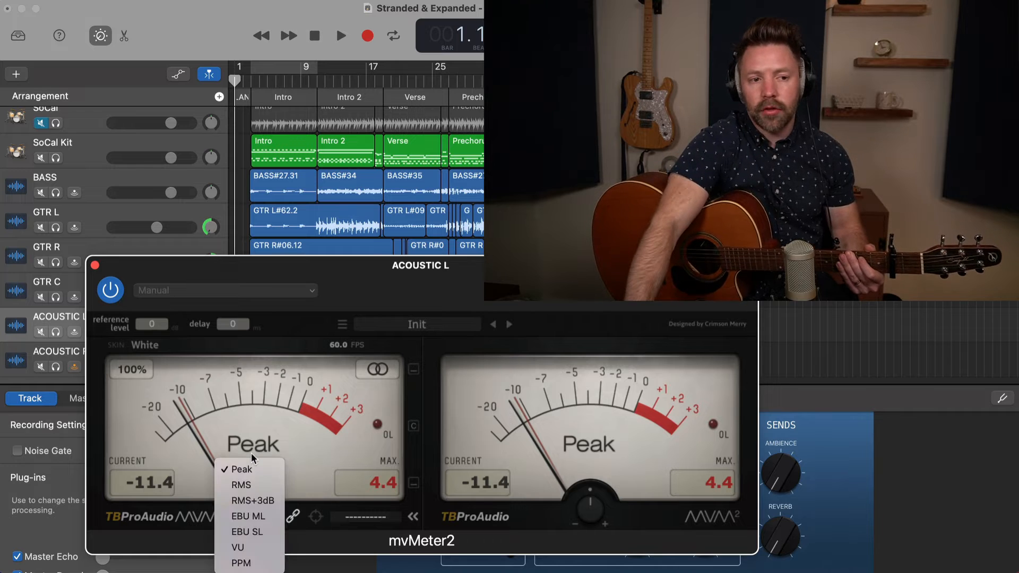
click(236, 547)
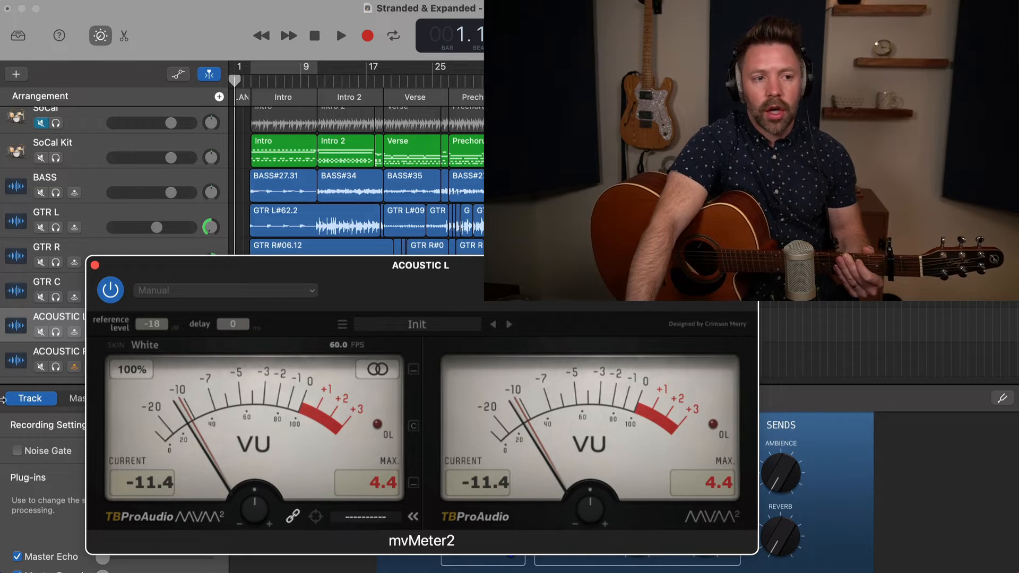
Step: Close the mvMeter2 window, leaving mvMeter2 and Channel EQ listed on ACOUSTIC L
click(94, 266)
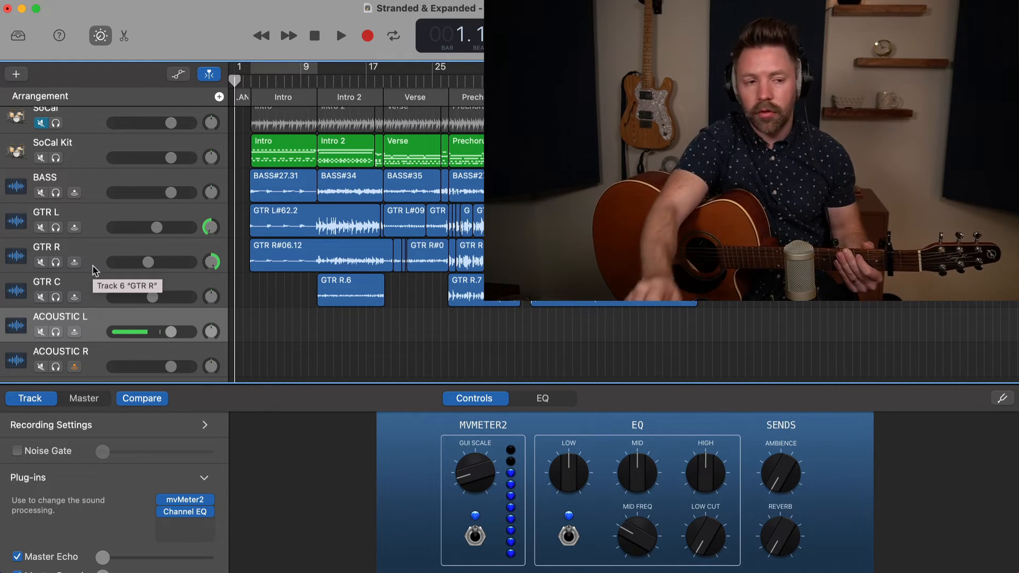
mouse_move(103, 307)
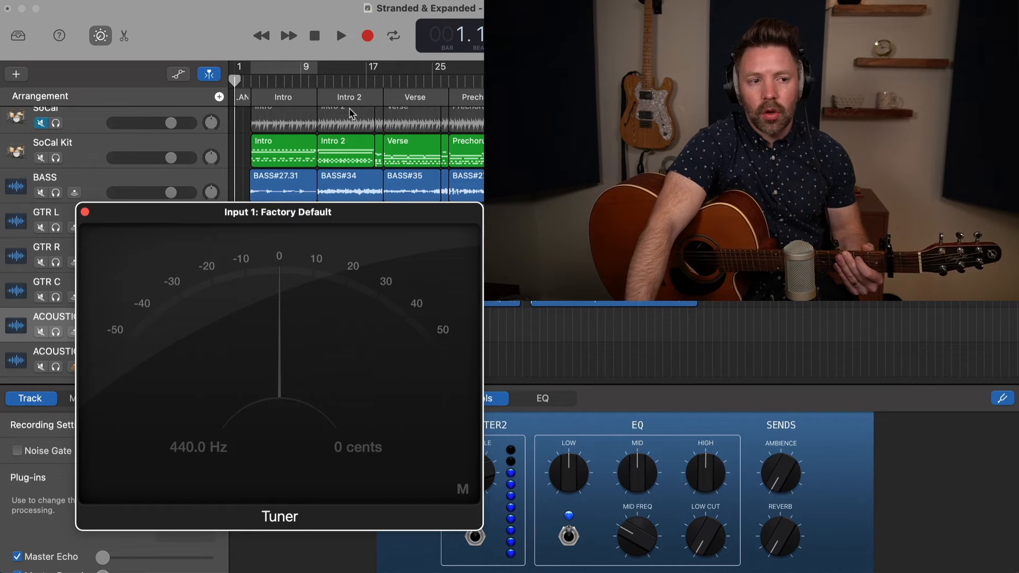
Step: Close the Tuner window, set to a 440 Hz reference, to return to the full arrangement
click(84, 212)
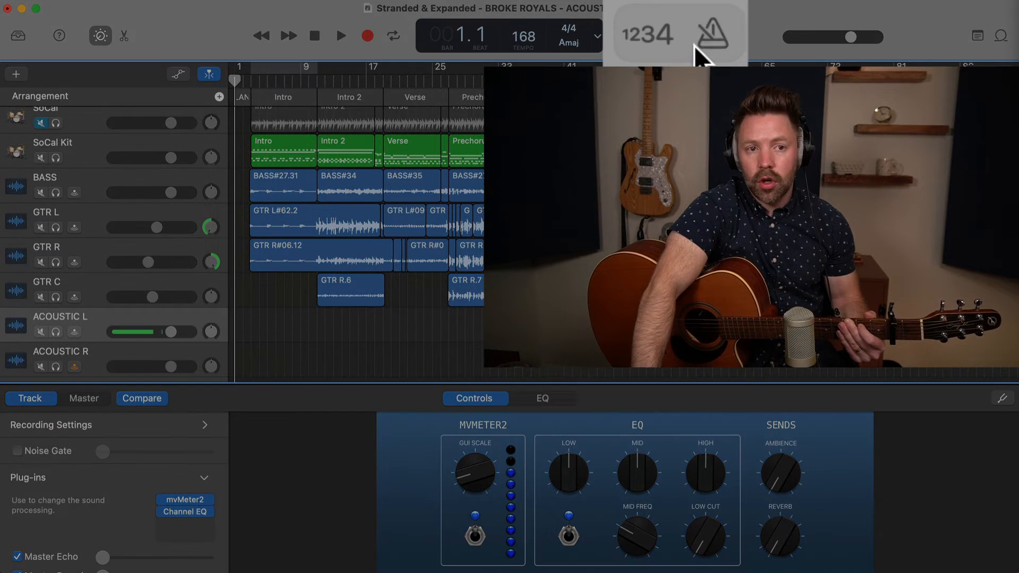
Step: Toggle the metronome and arm the ACOUSTIC L track for recording instead of ACOUSTIC R
click(712, 33)
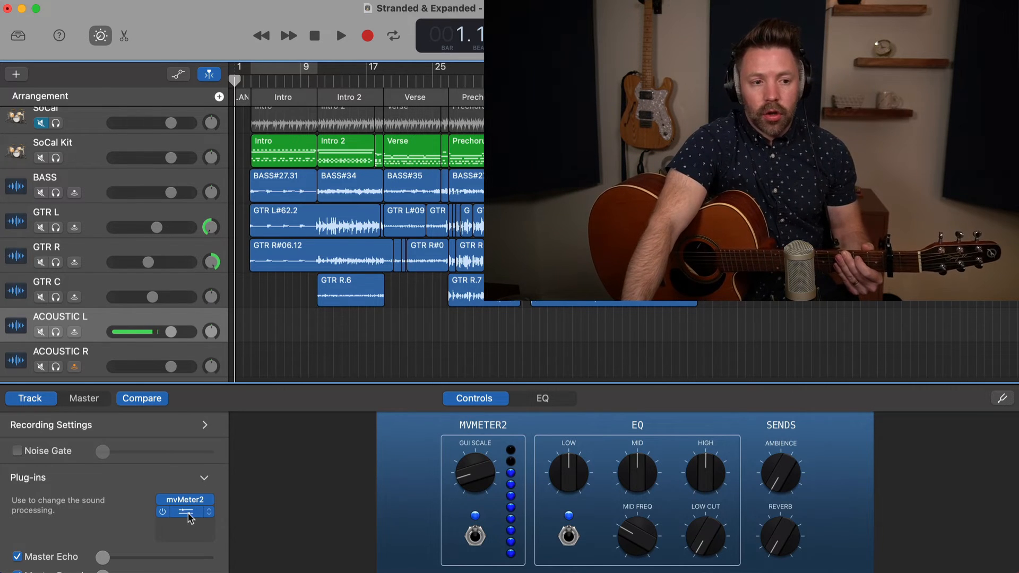
click(184, 515)
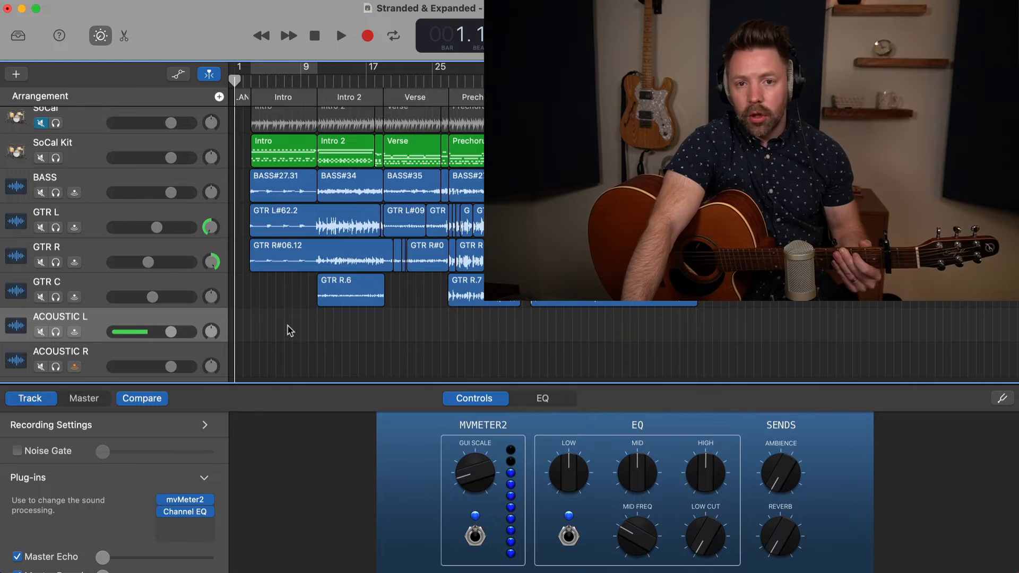
mouse_move(260, 278)
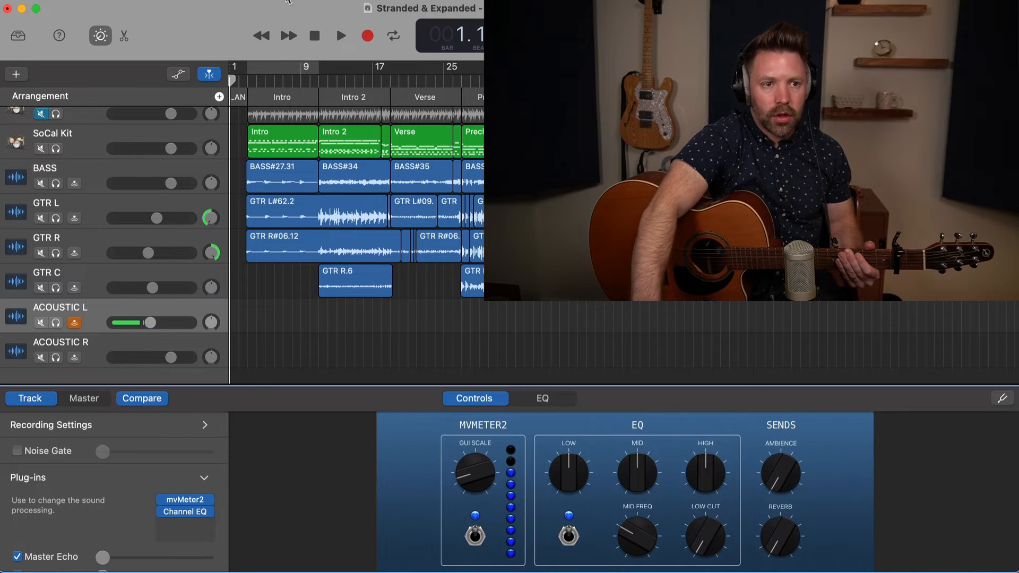
Step: Record the left acoustic intro as take ACOUSTIC L#12, spanning Intro and Intro 2
click(366, 36)
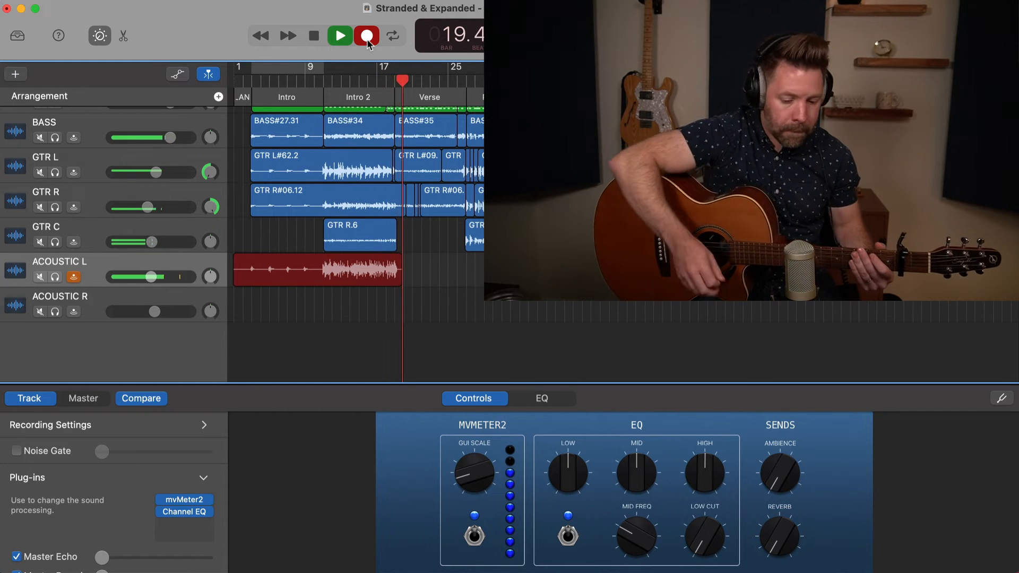
click(367, 36)
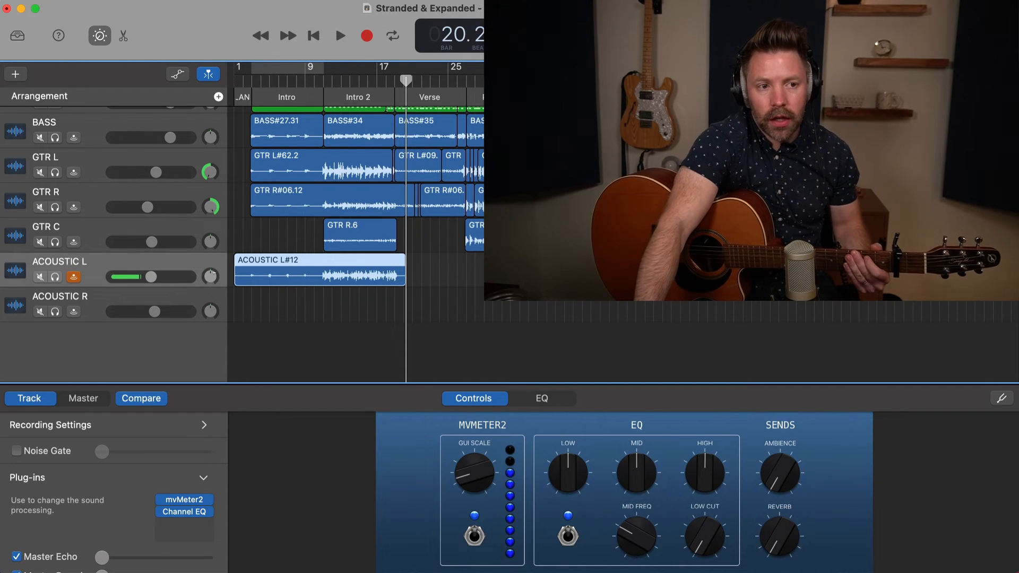
Step: Arm ACOUSTIC R, lower its volume slightly, and start recording the right acoustic intro
click(74, 311)
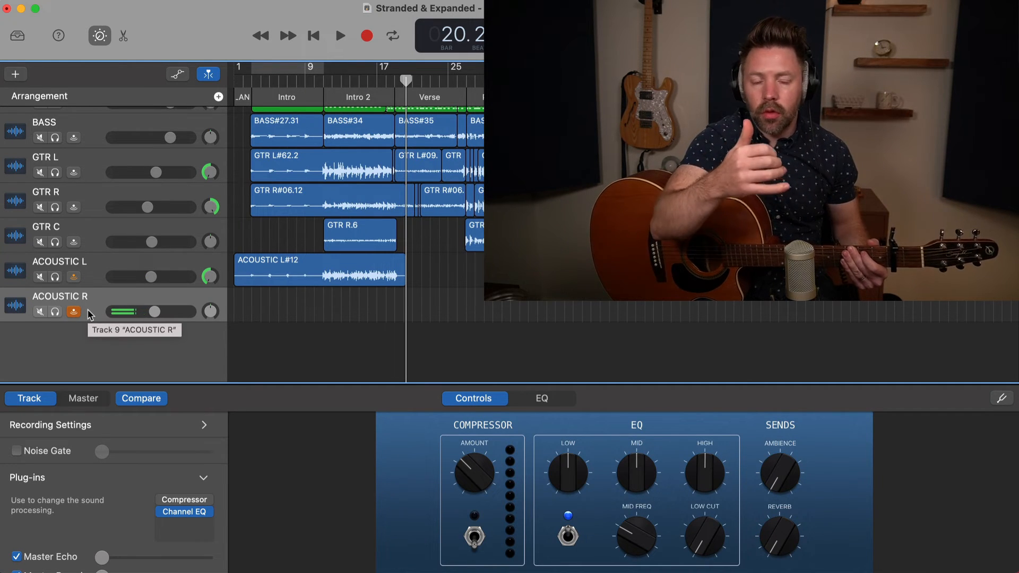
drag(210, 312, 217, 306)
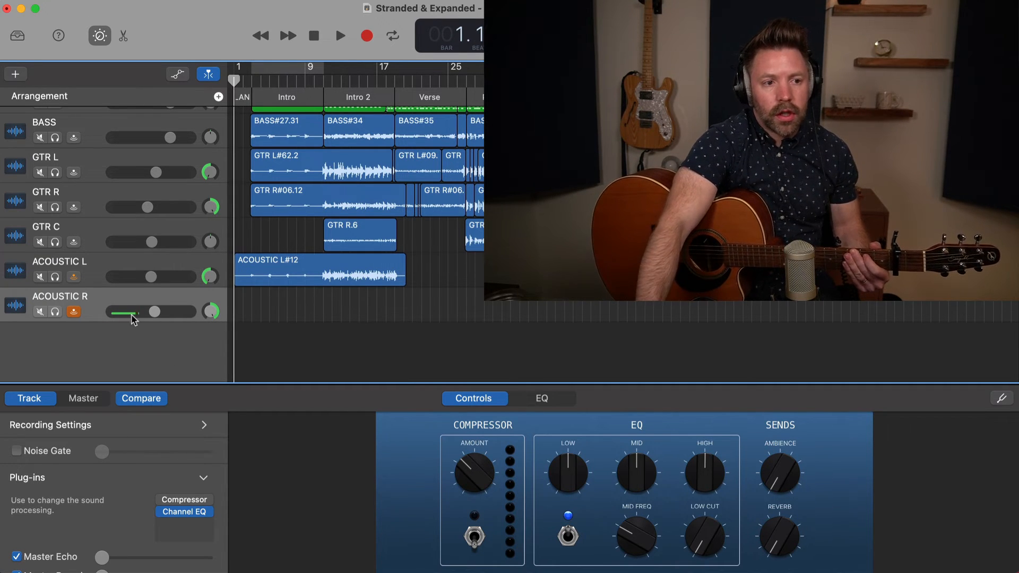
drag(135, 312, 121, 312)
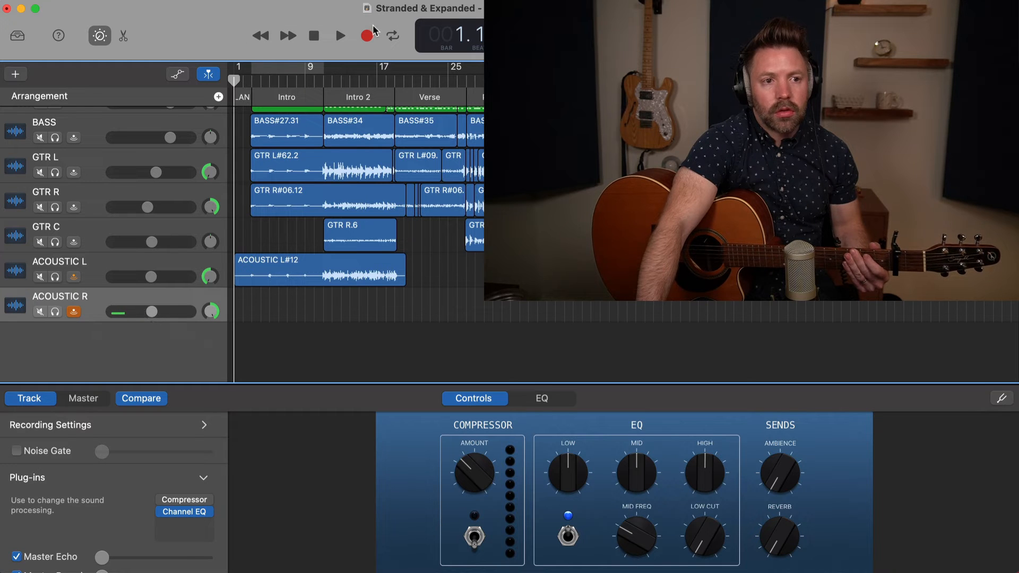
click(367, 37)
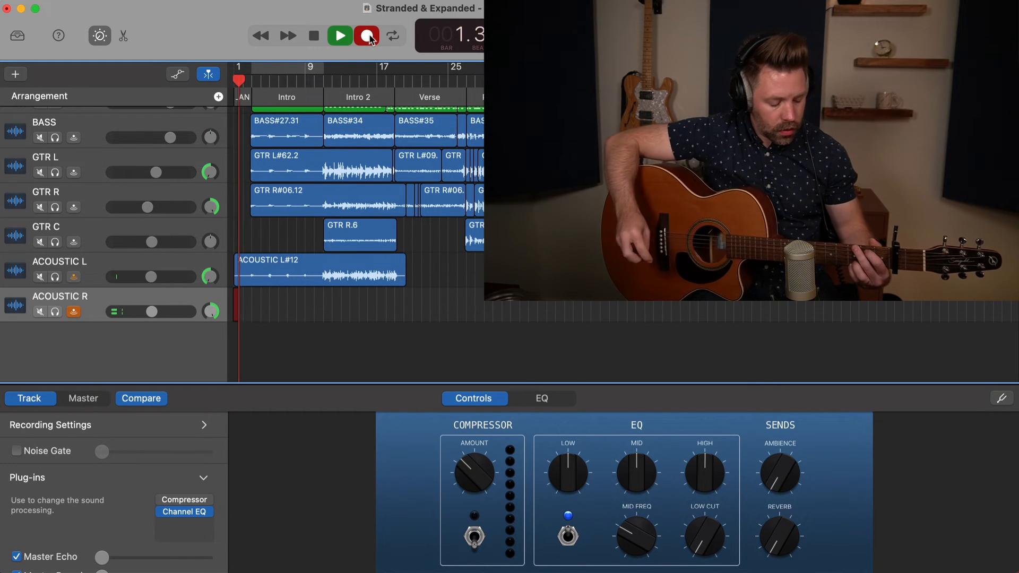
click(365, 36)
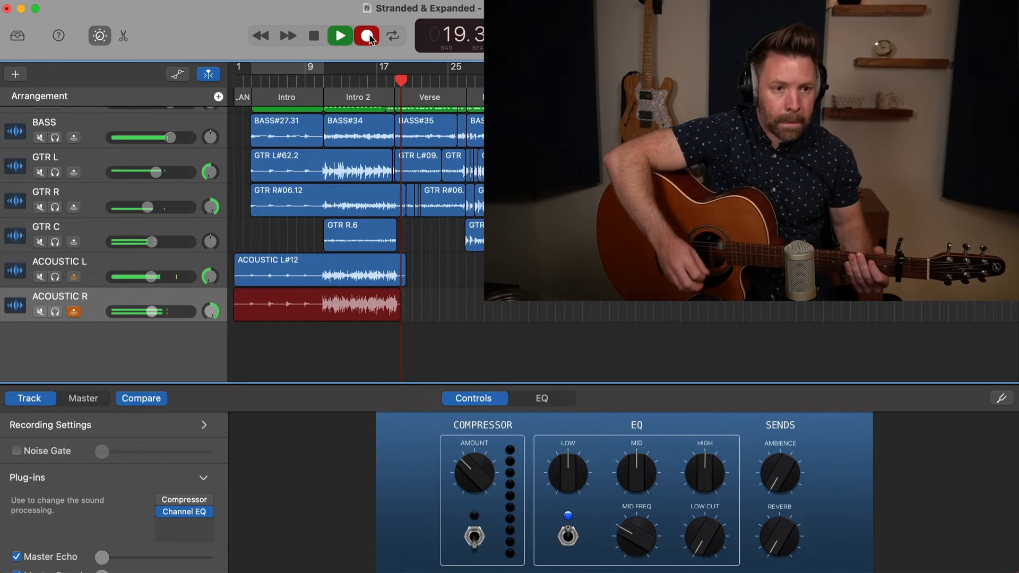
Step: Stop the ACOUSTIC R#09 take and play back both acoustic intro regions to compare
click(366, 36)
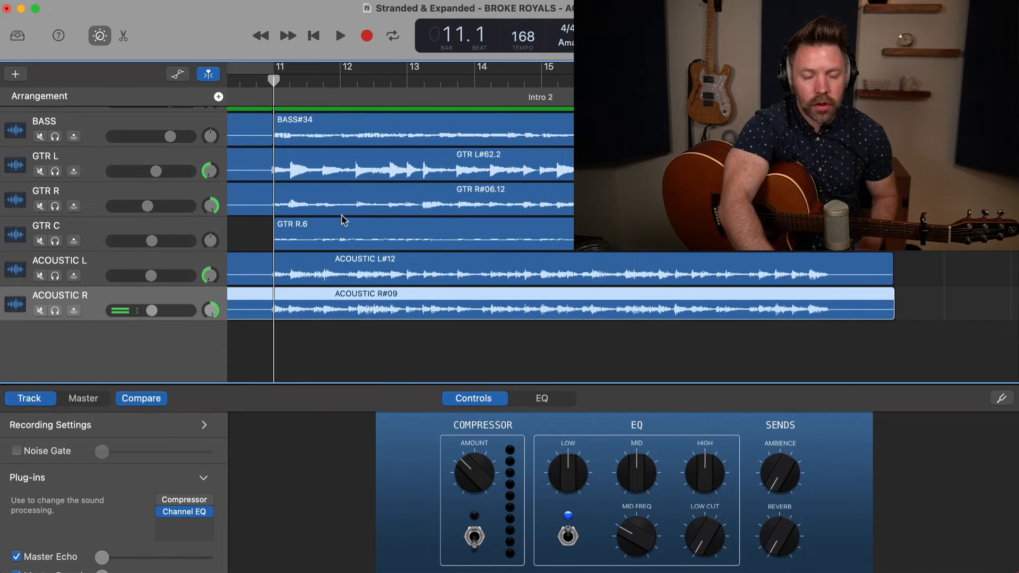
click(340, 36)
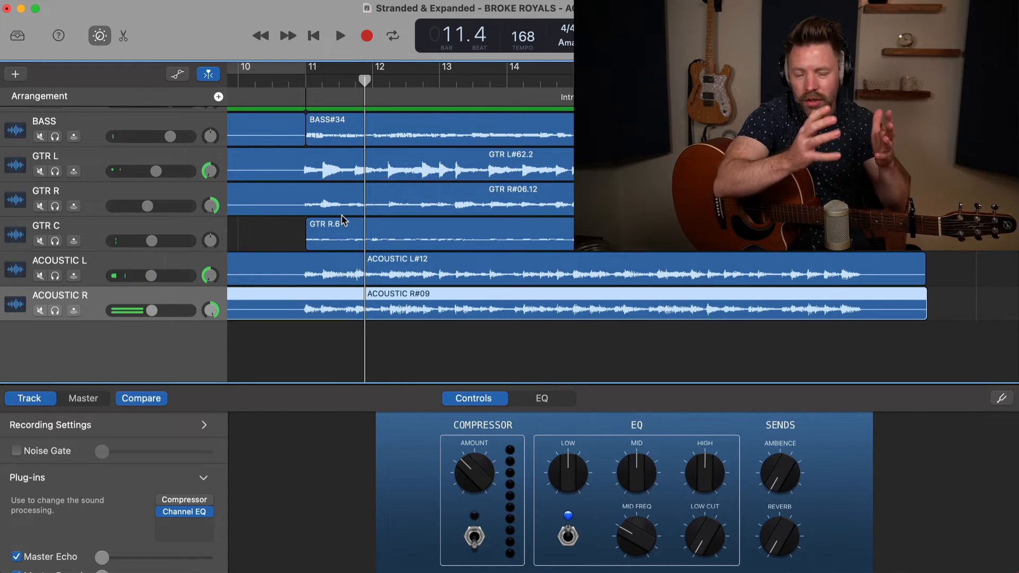
click(341, 36)
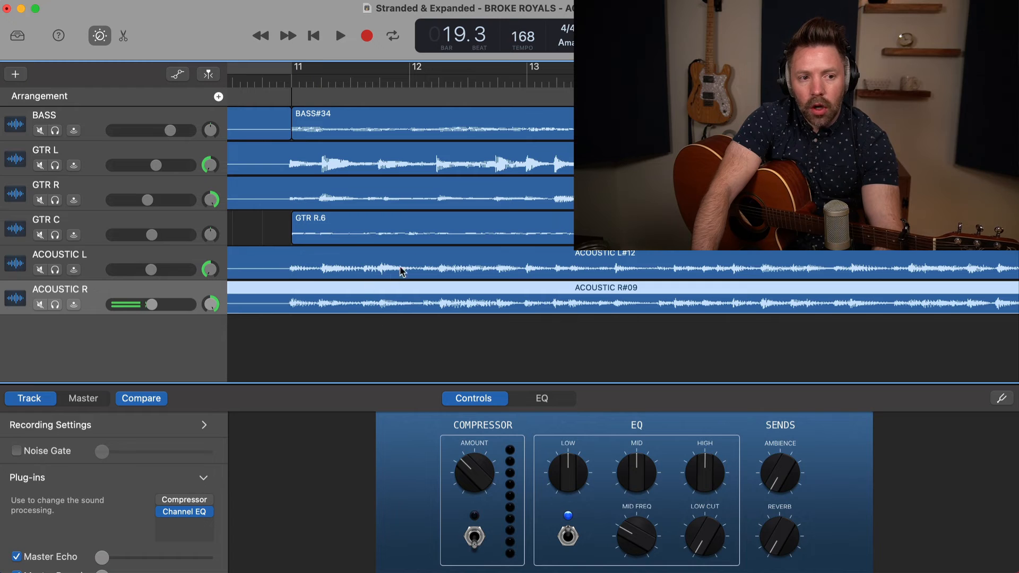
mouse_move(563, 325)
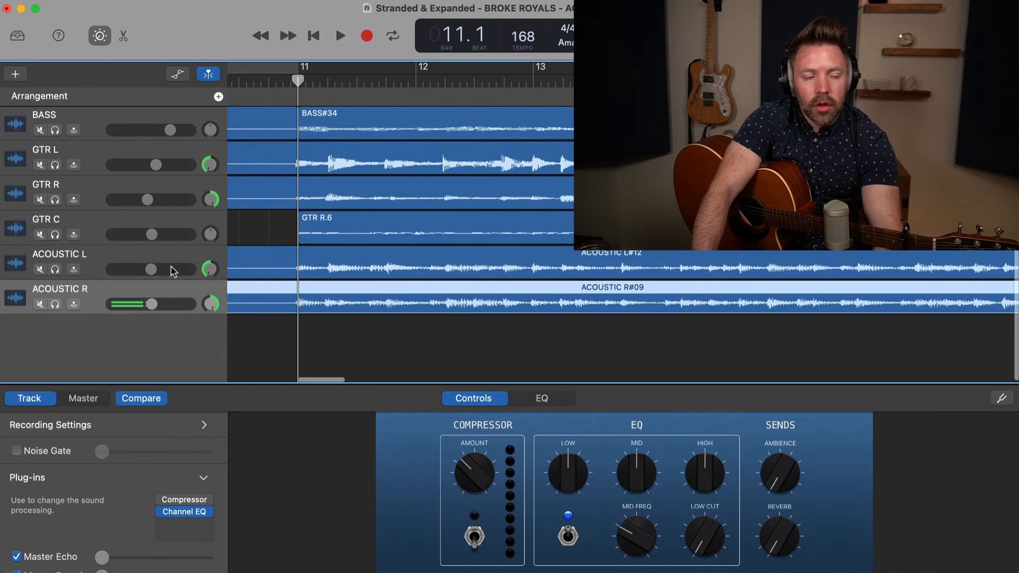
Step: Solo ACOUSTIC R alongside ACOUSTIC L and play the two intro takes together
click(55, 306)
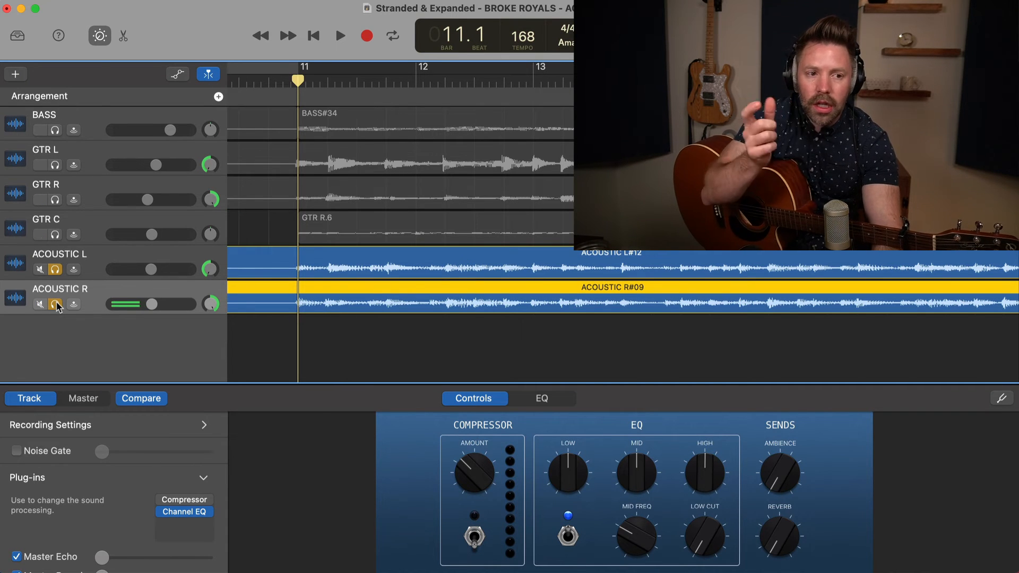
click(341, 36)
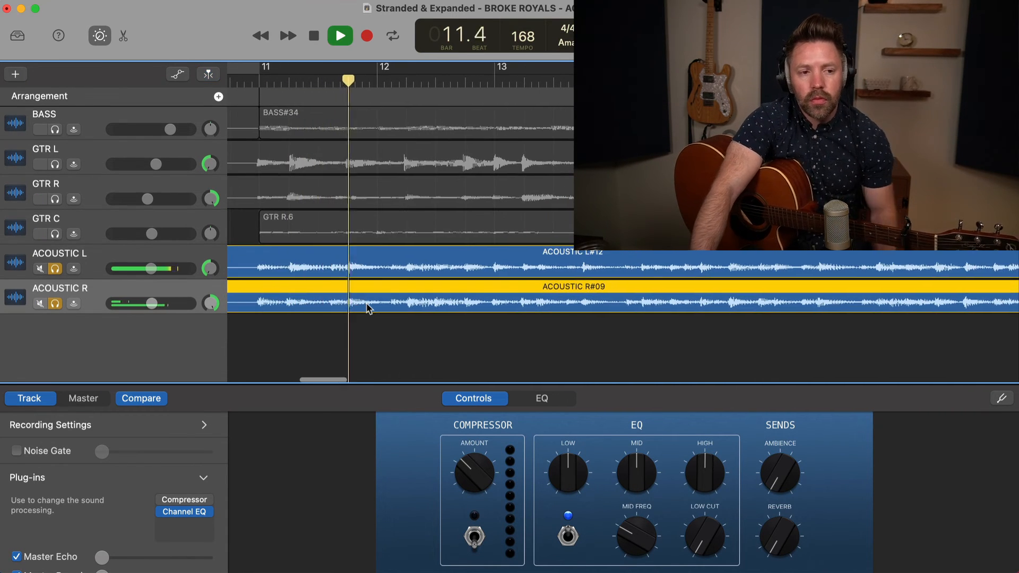